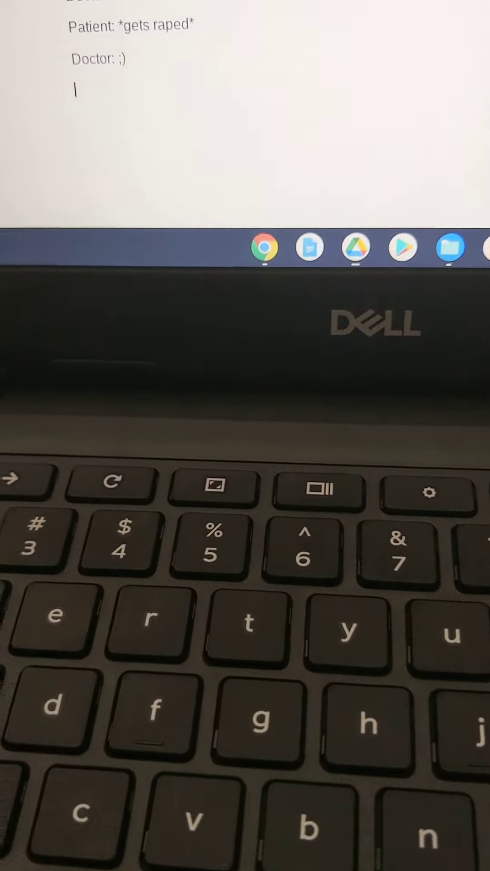
- Type the random strings 'hfcyg', 'iugyfdsrty' and 'yftttfygiuhjo' below the final Doctor line
type("hfcygioiuvygkhukjijnhbg yftxruyituyutryiuofdrtyuiuyfttfygiuhjo")
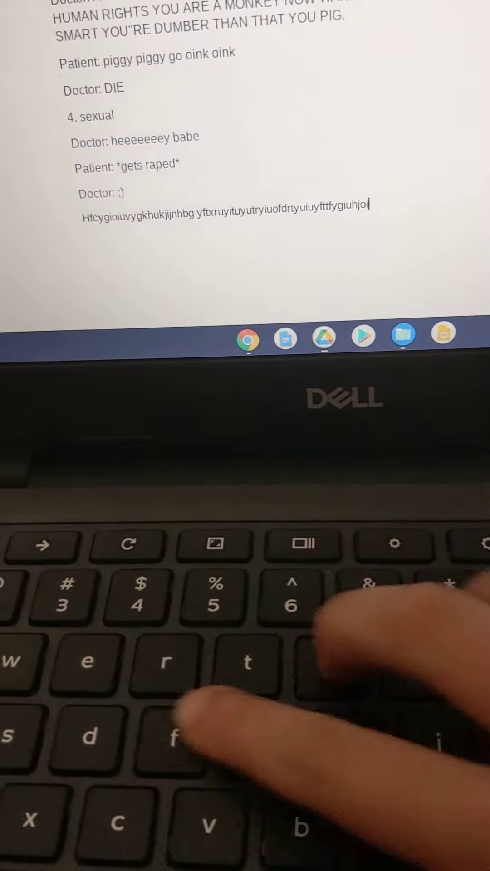
type("iugyfdsrty")
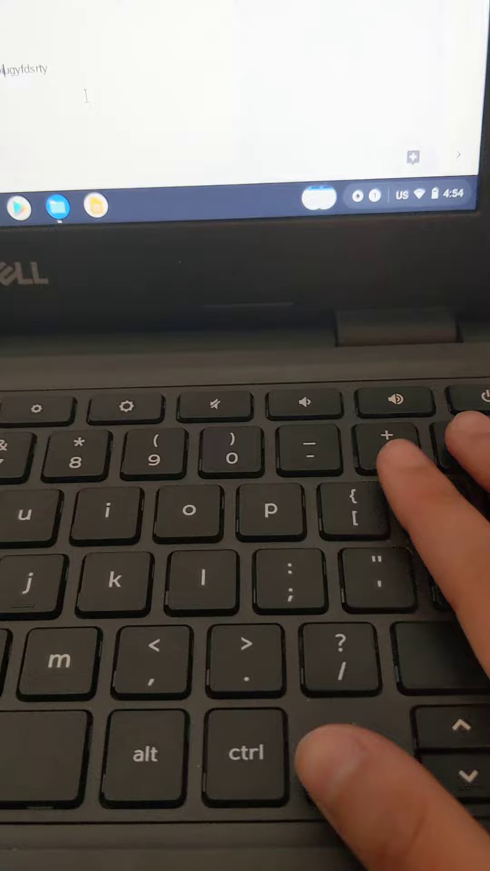
type("yftttfygiuhjo")
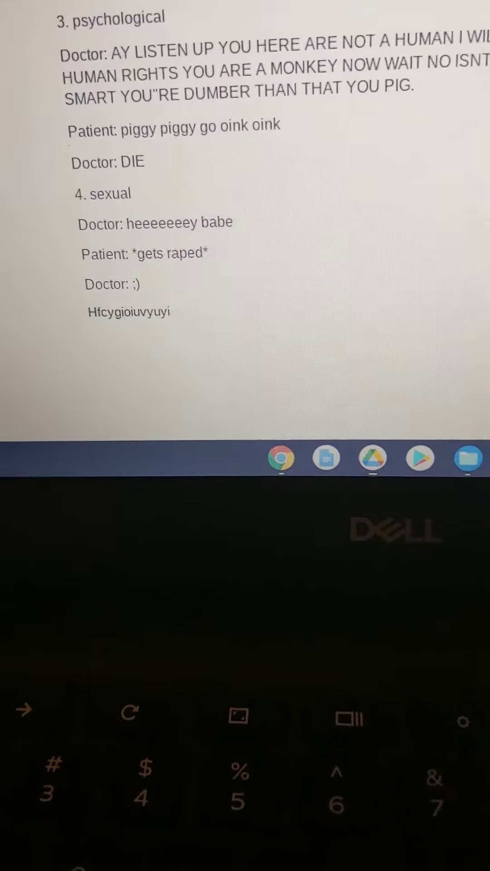
- Scroll up through the abuse-types answer to Your Answer and back down
scroll("up", 3)
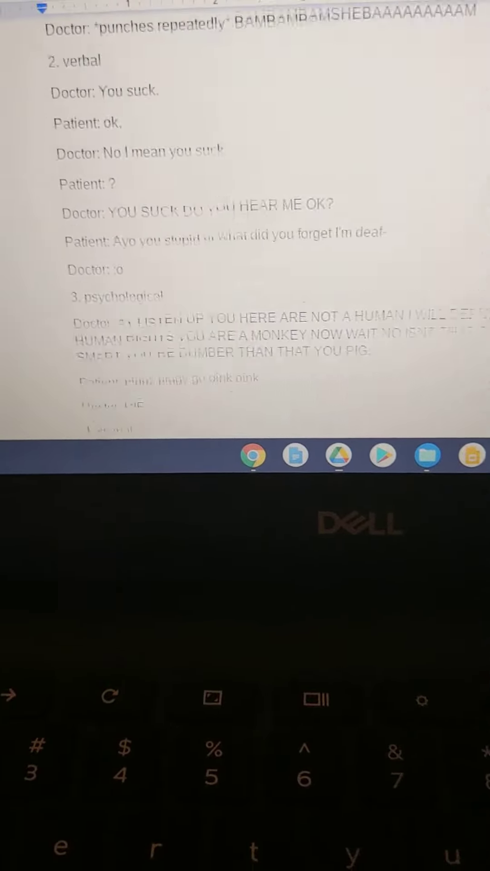
scroll("up", 3)
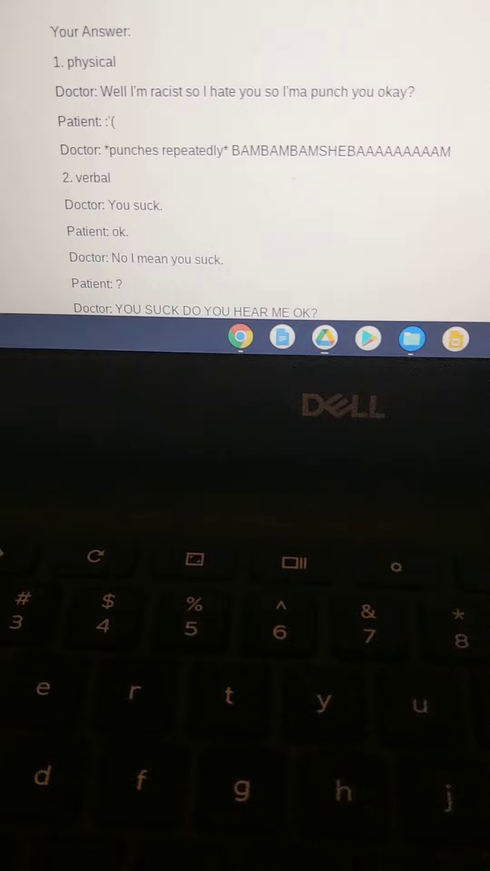
scroll("down", 3)
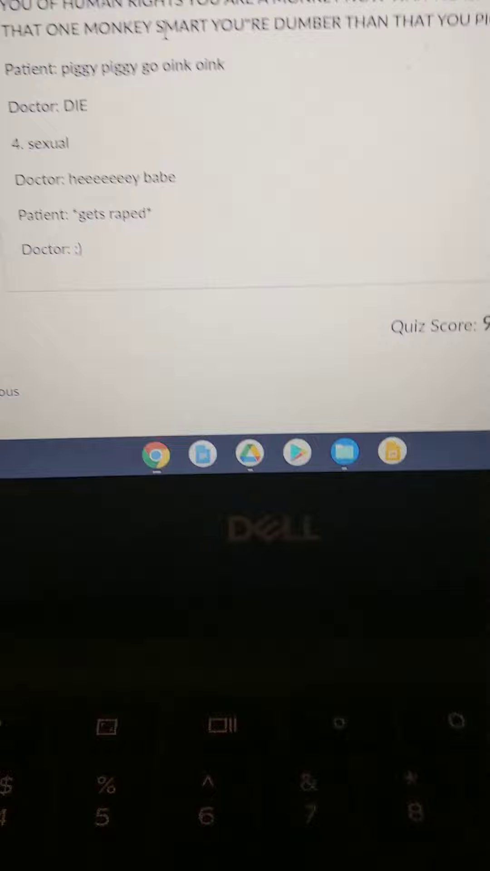
- Scroll through Question 15's ungraded 8-point extra-credit answer on the Canvas quiz page
scroll("up", 3)
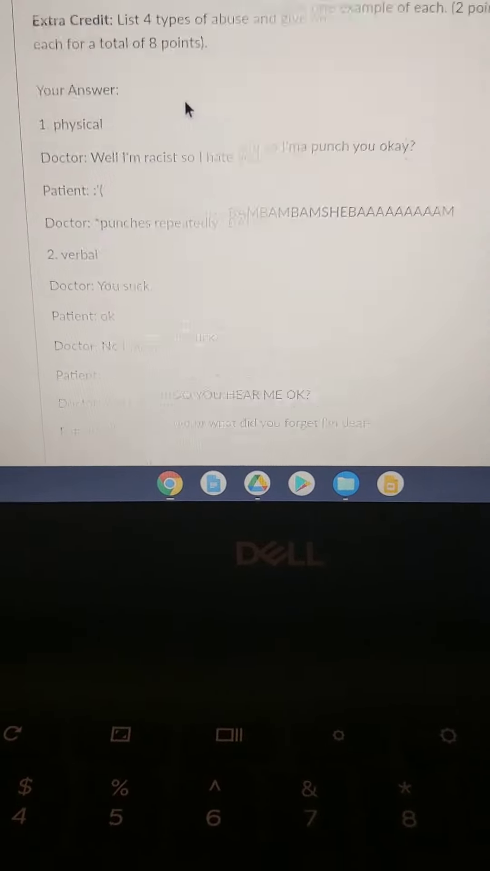
scroll("up", 3)
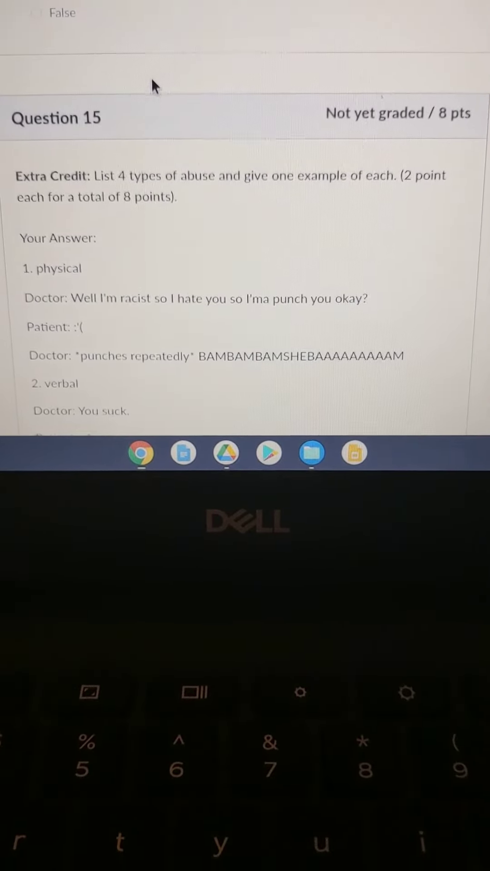
scroll("up", 3)
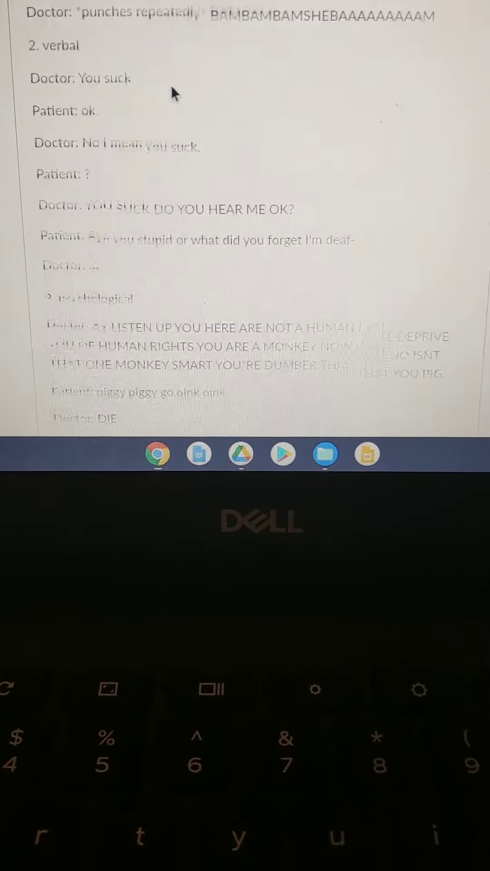
scroll("down", 3)
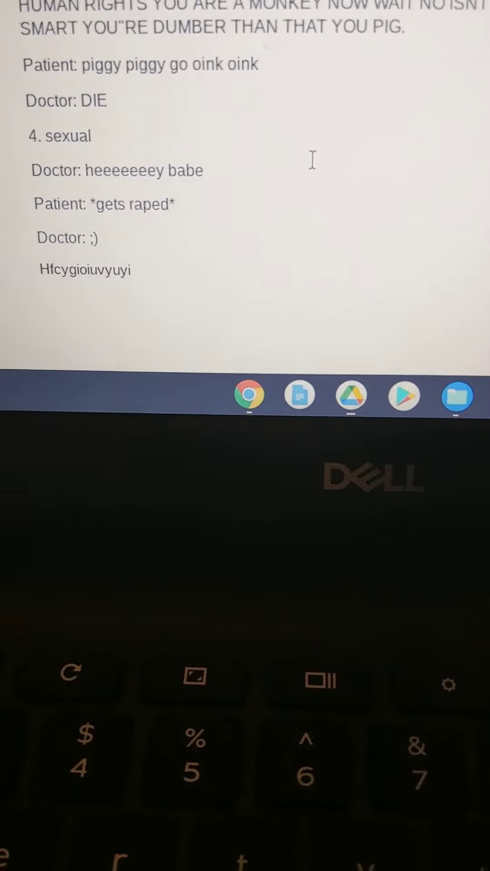
- Append 'uhyi;ol.ik.' to the gibberish line and backspace letters from its middle
type("uhyi;ol.ik.l")
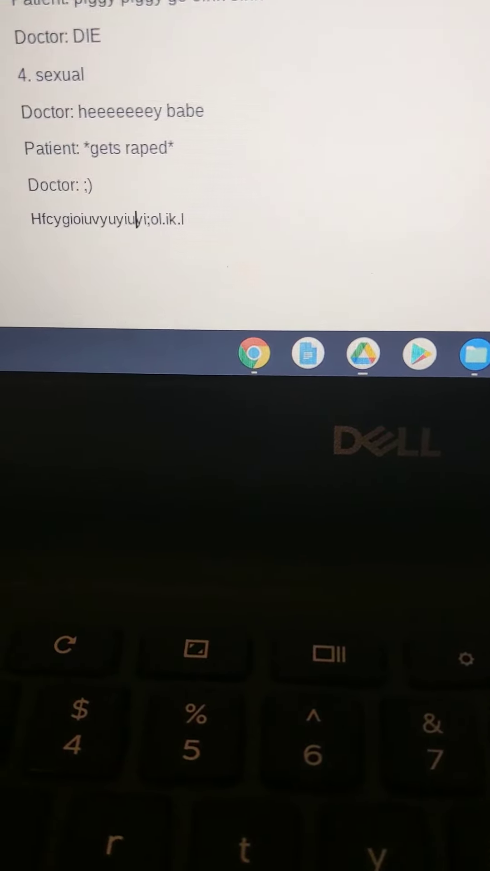
key("backspace")
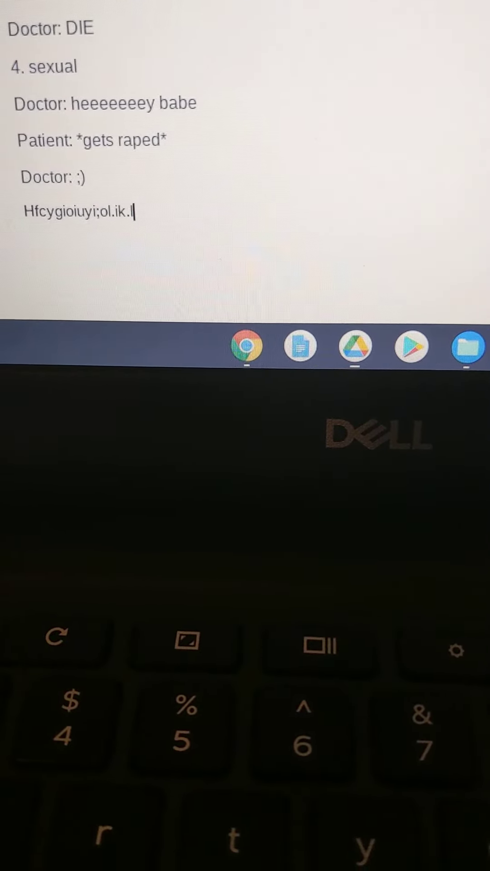